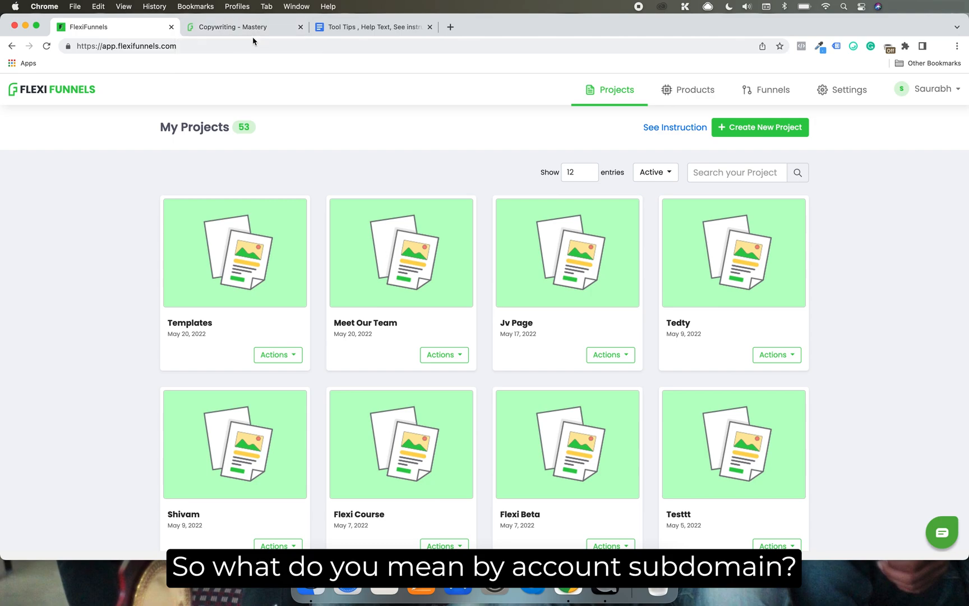
Switch to the live Copywriting Mastery page at sb.flexifunnels.com/copywriting-mastery.
{"action": "left_click", "coordinate": [242, 27]}
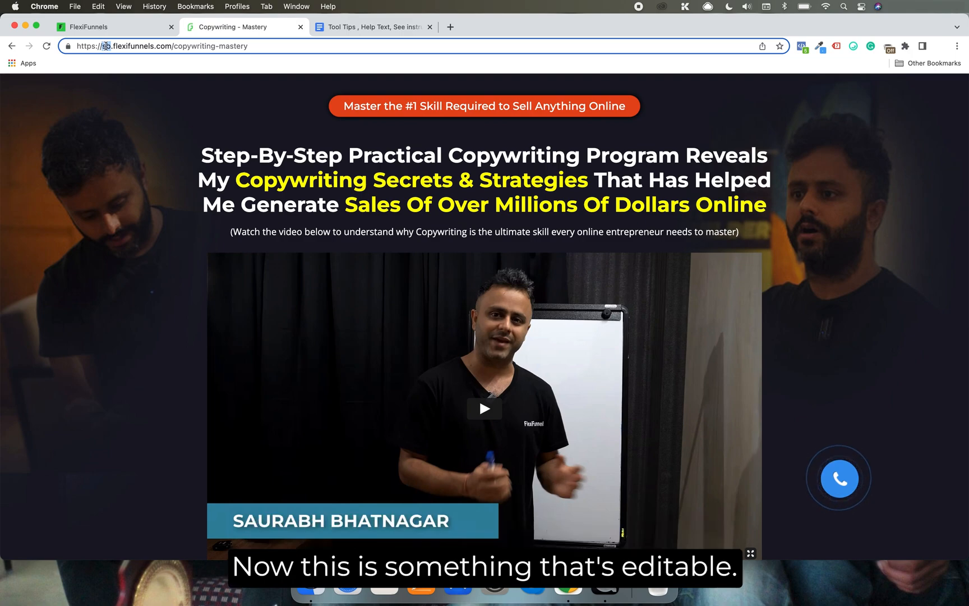
From the dashboard, go to Settings > Account Settings showing subdomain sb.flexifunnels.com.
{"action": "left_click", "coordinate": [95, 27]}
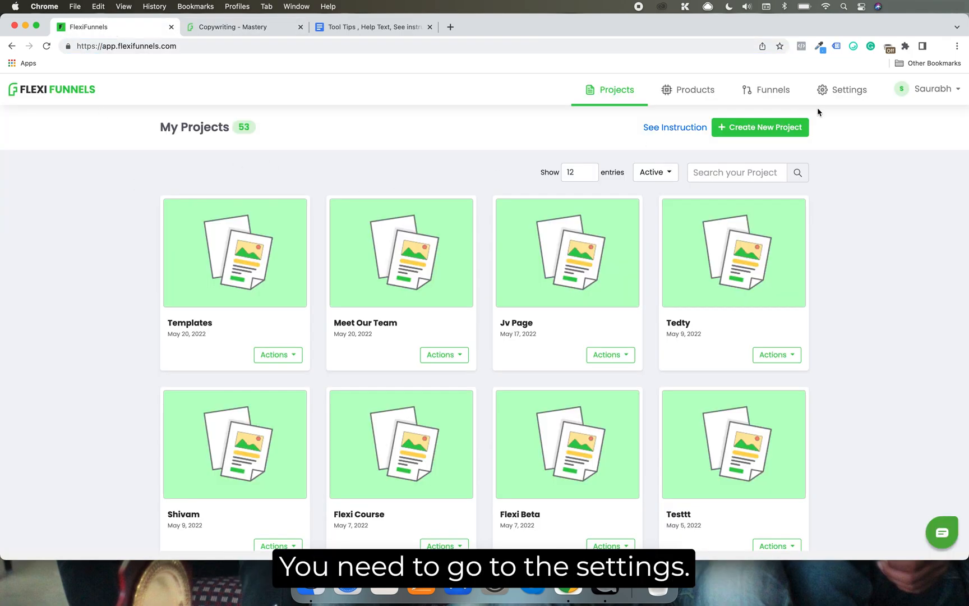
{"action": "left_click", "coordinate": [850, 90]}
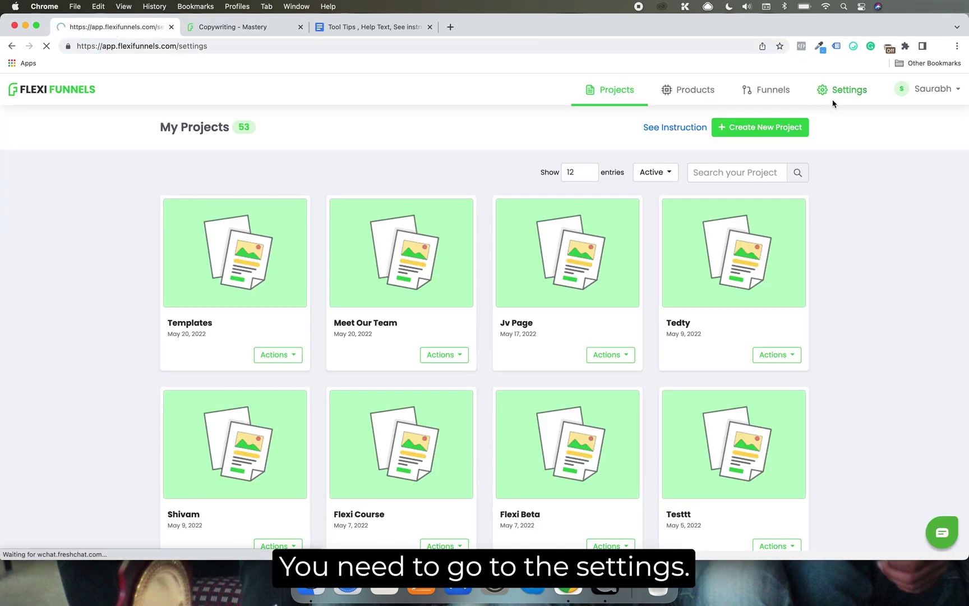
{"action": "left_click", "coordinate": [850, 90]}
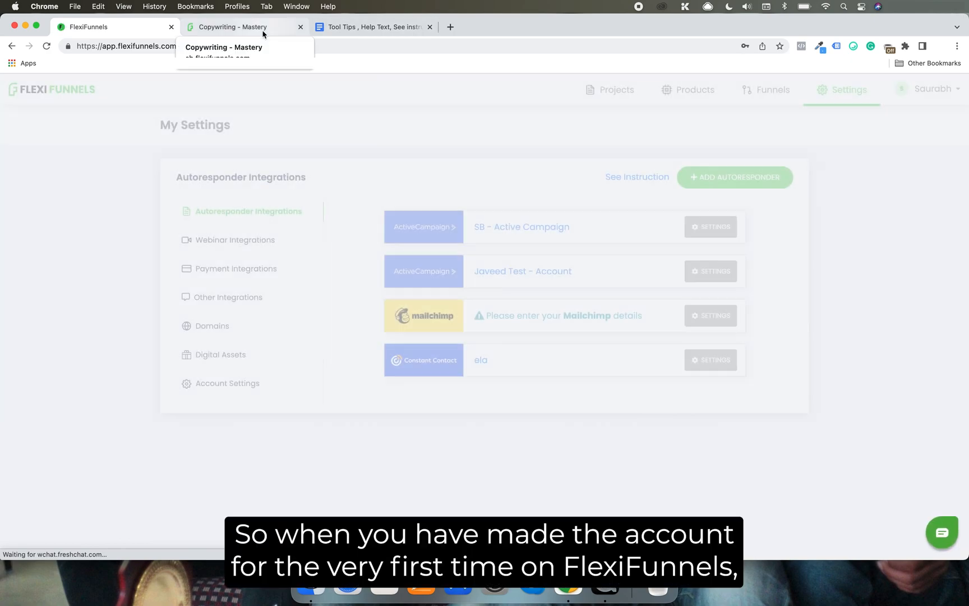
{"action": "left_click", "coordinate": [232, 27]}
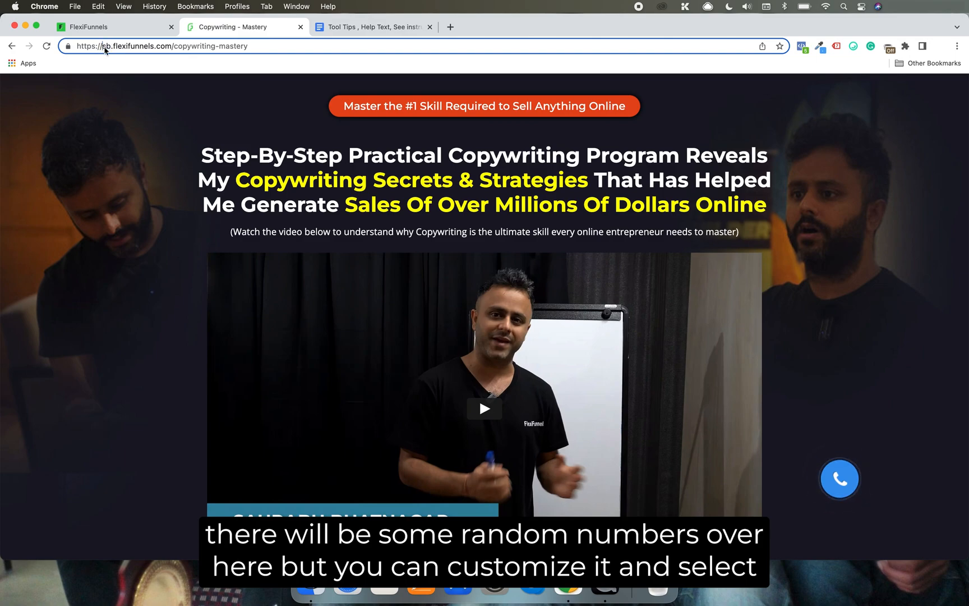
{"action": "mouse_move", "coordinate": [144, 28]}
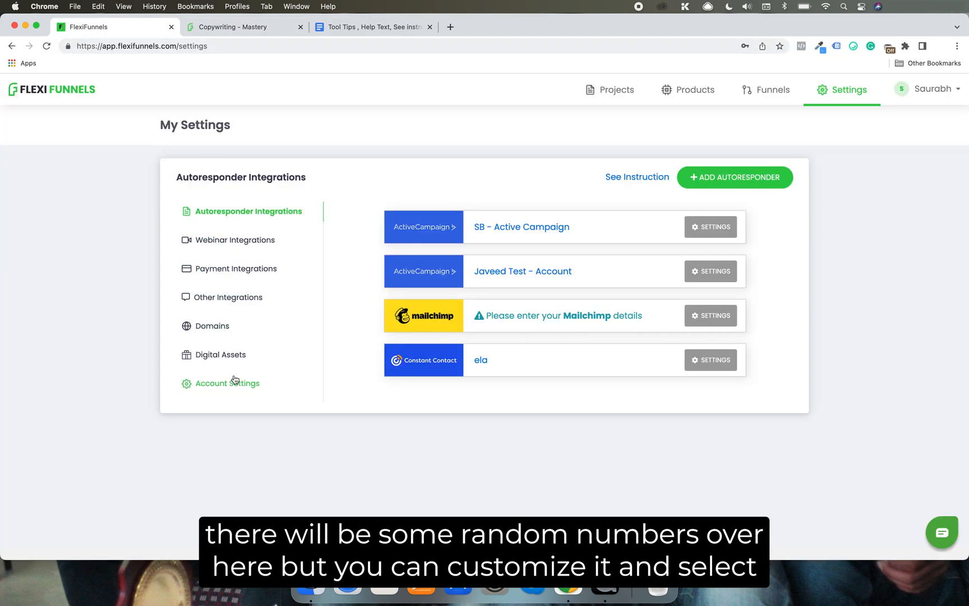
{"action": "left_click", "coordinate": [227, 384]}
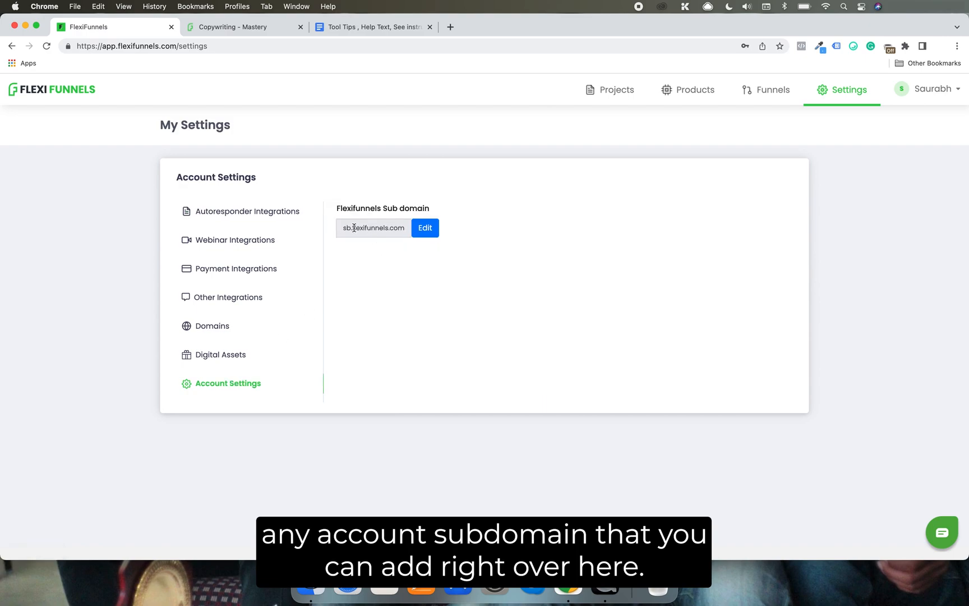
{"action": "left_click", "coordinate": [425, 228]}
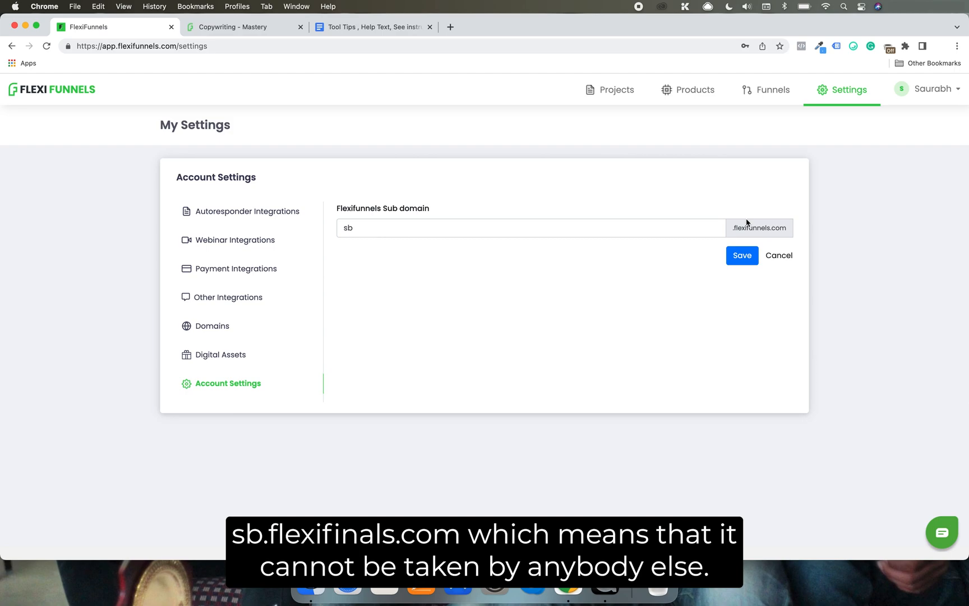
{"action": "left_click", "coordinate": [376, 232]}
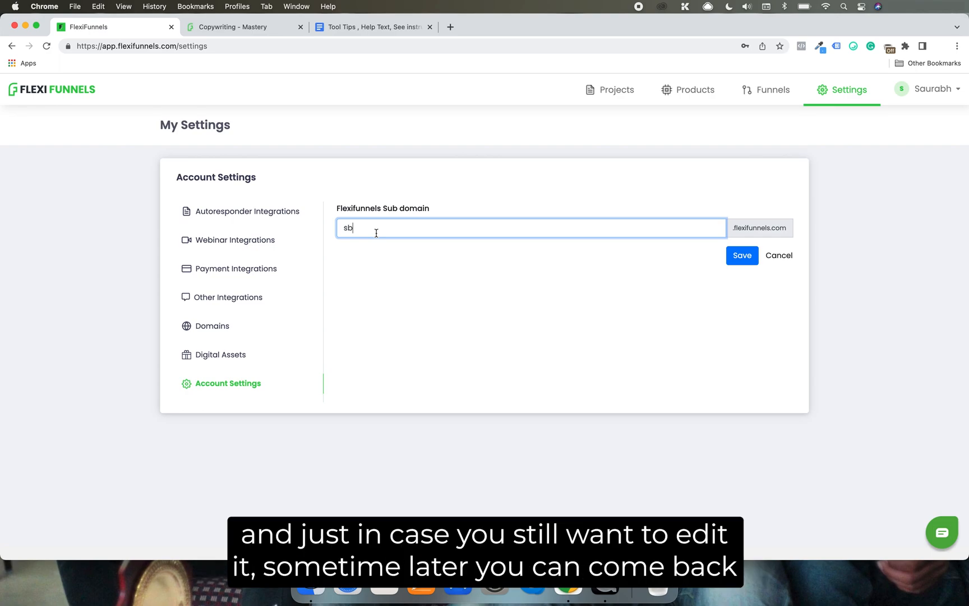
{"action": "mouse_move", "coordinate": [366, 228]}
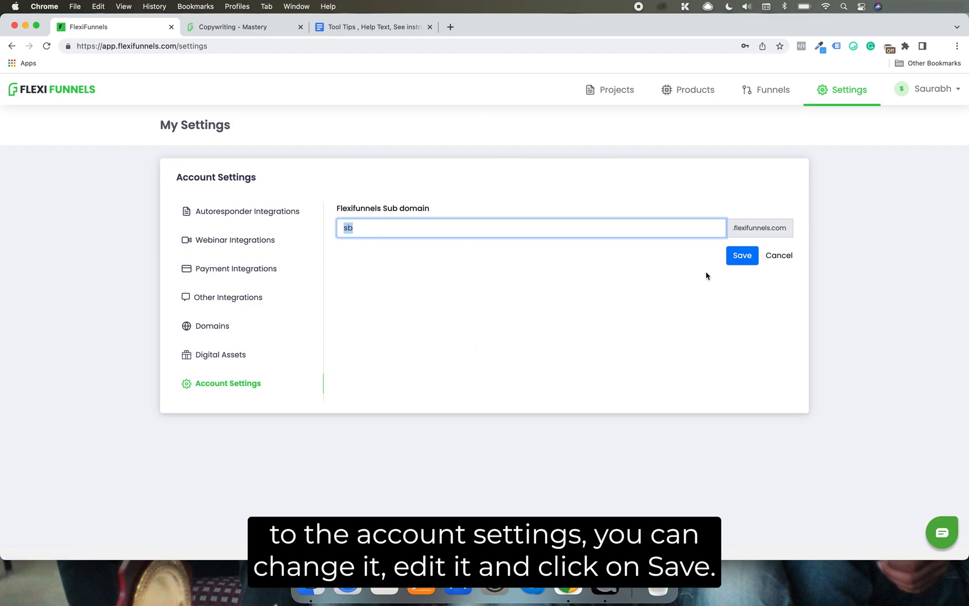
{"action": "mouse_move", "coordinate": [648, 289]}
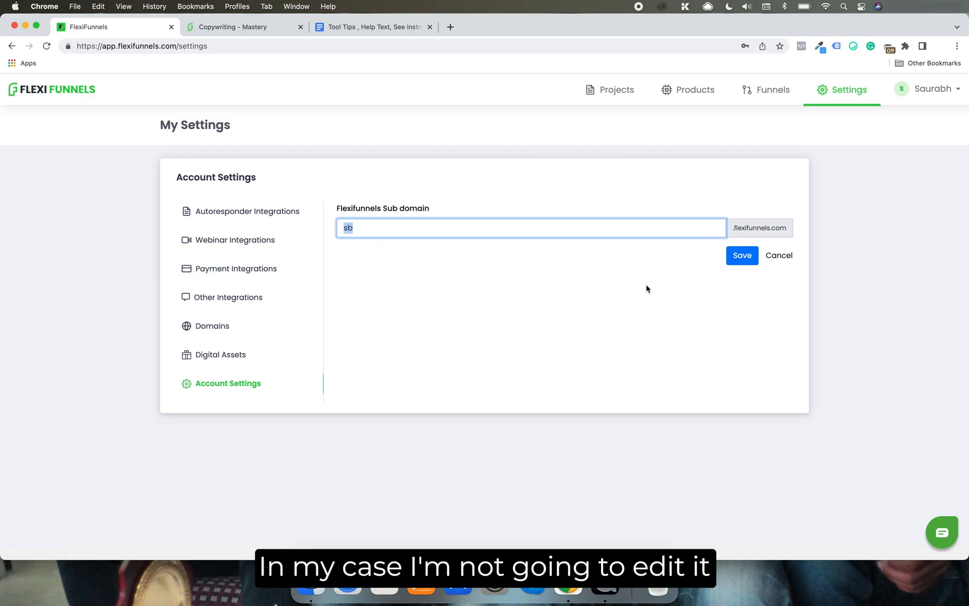
{"action": "left_click", "coordinate": [779, 256]}
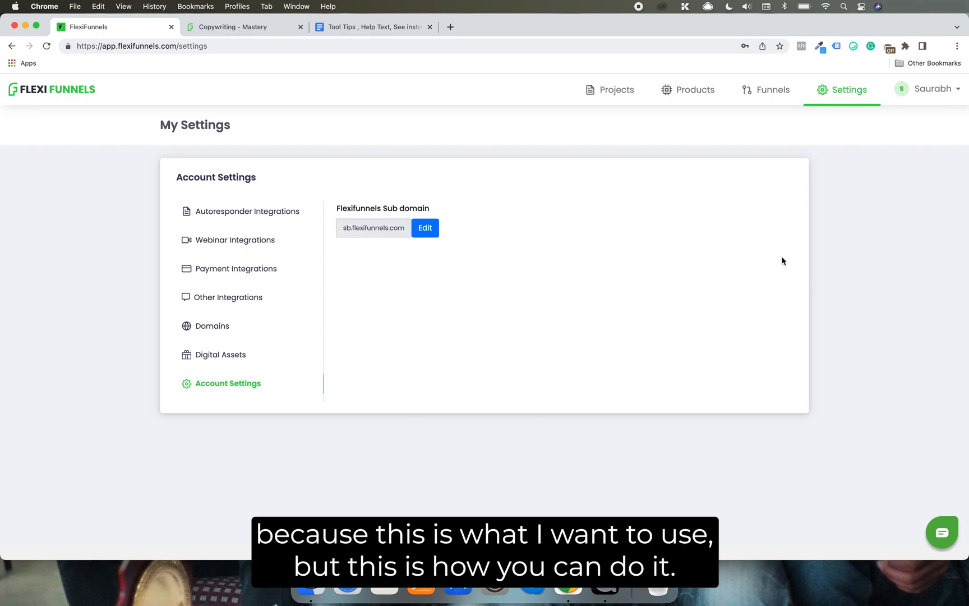
{"action": "mouse_move", "coordinate": [527, 74]}
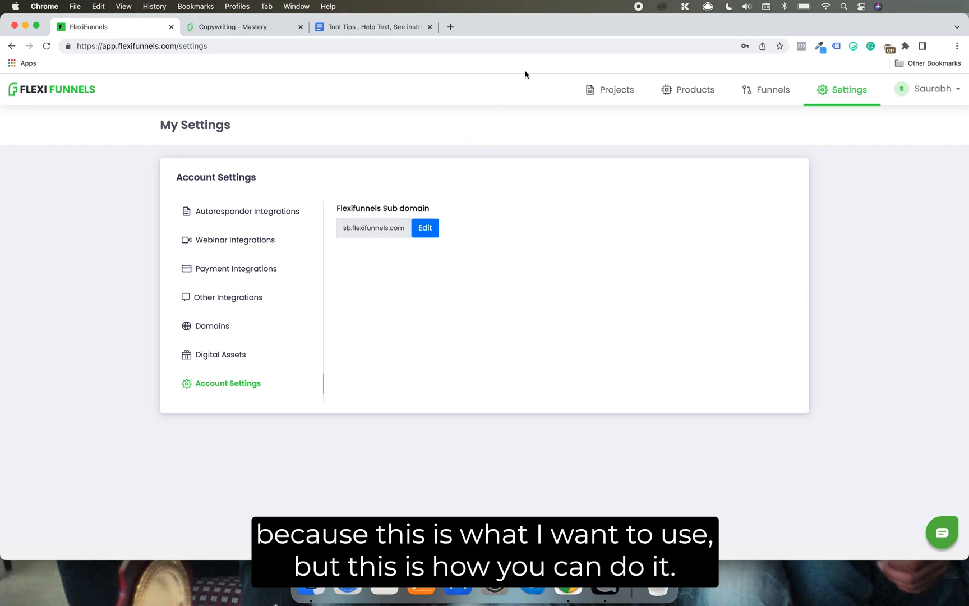